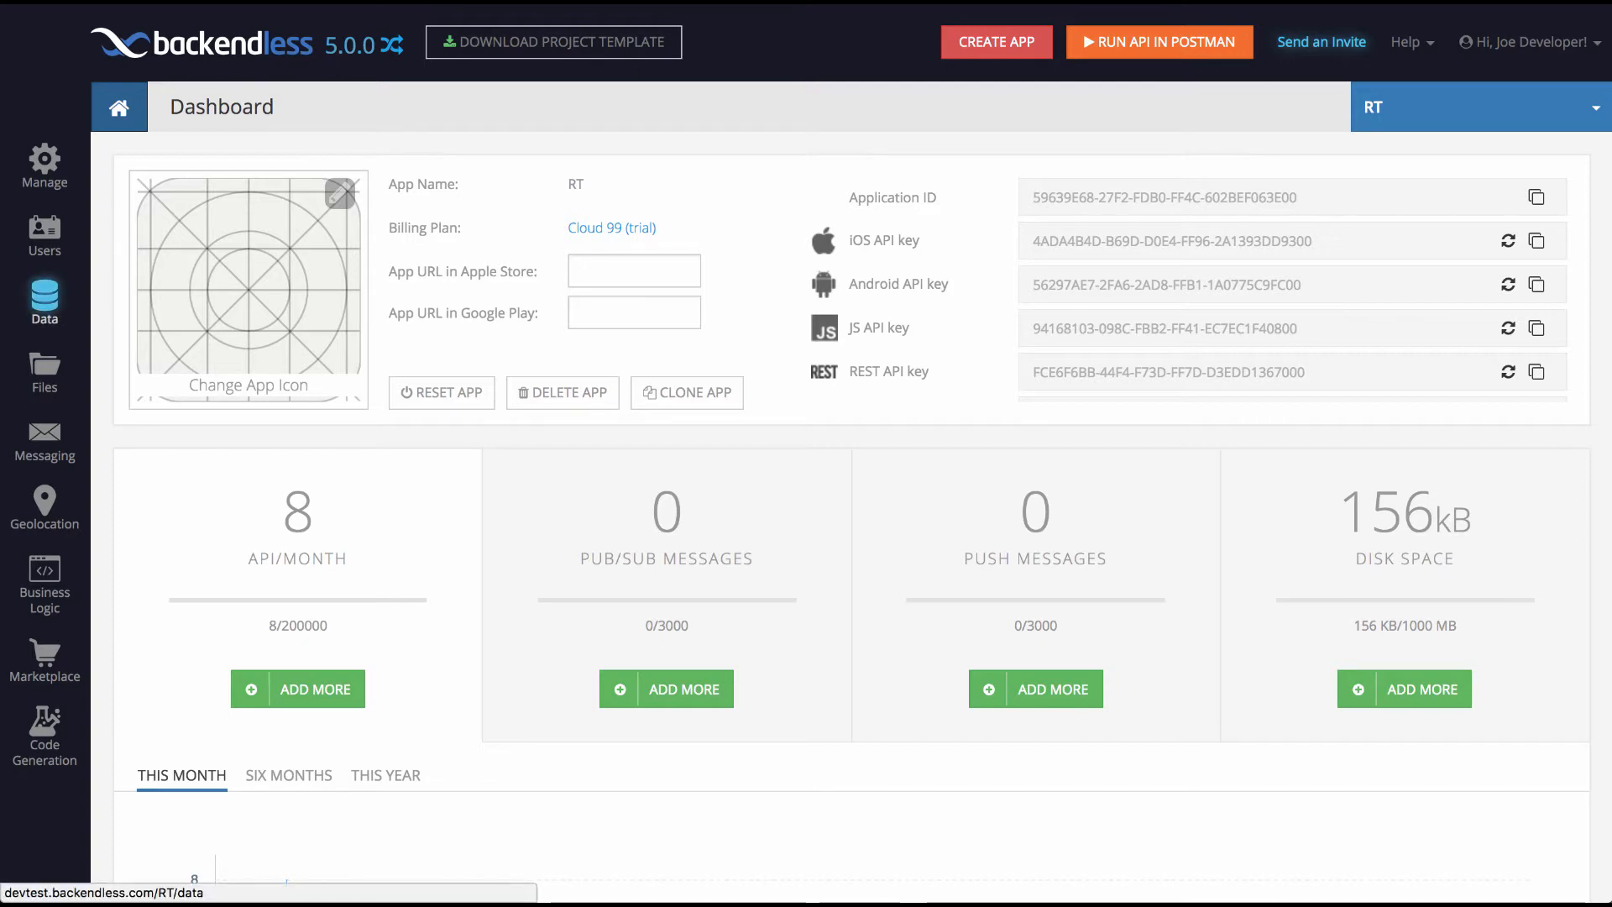
Step: Go to the Data section of the RT app before reviewing MainActivity.java in Android Studio
click(44, 299)
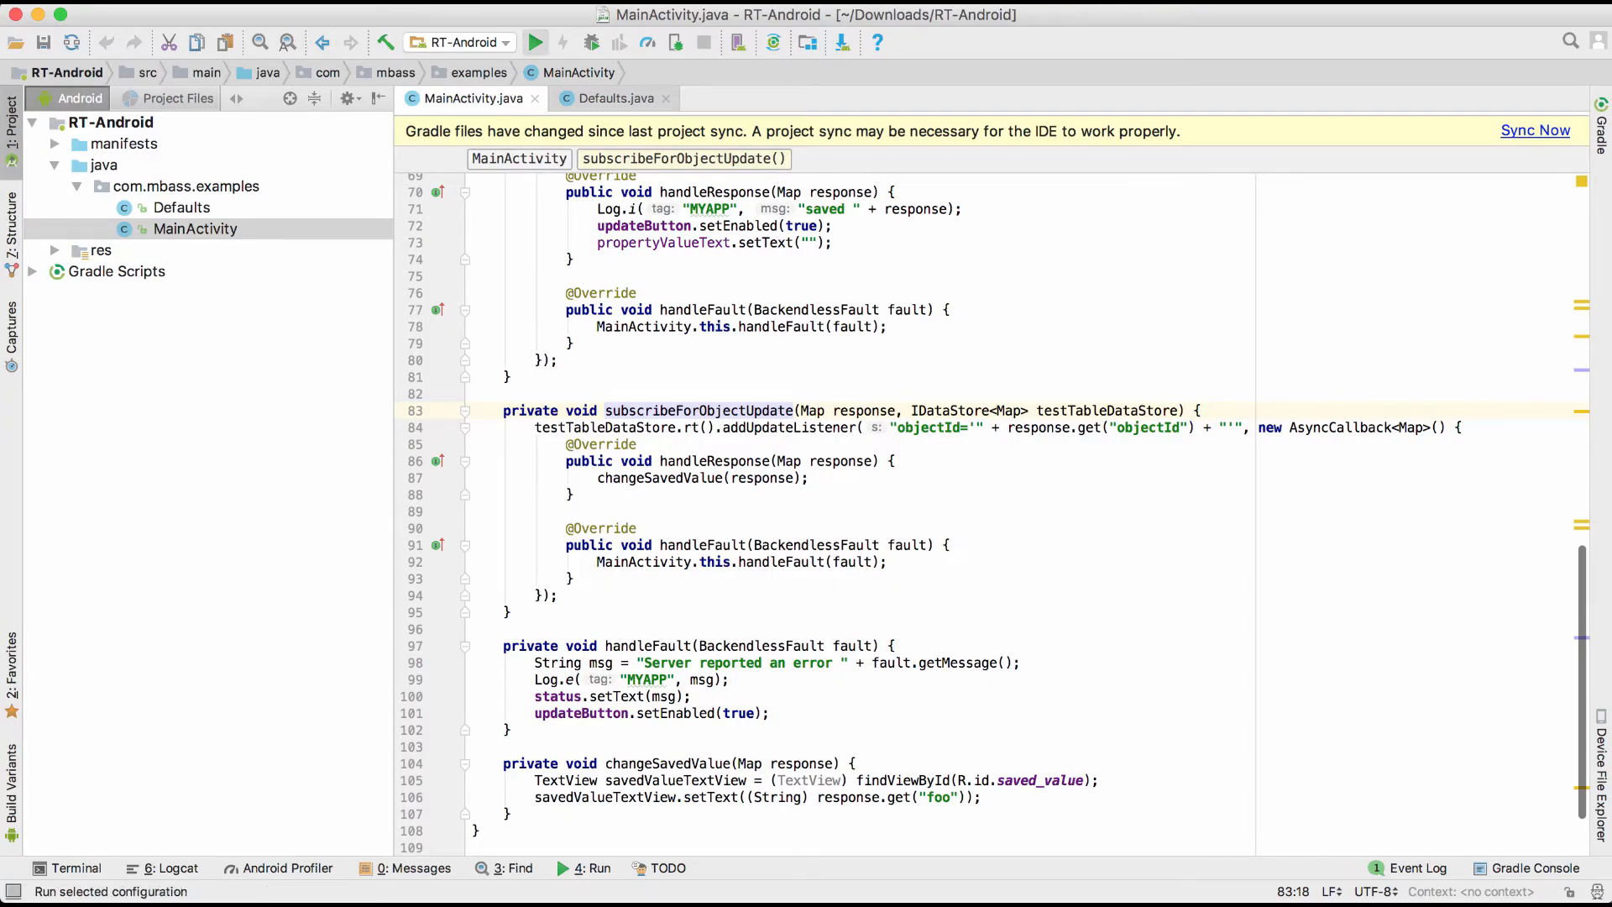
Step: Return to the Backendless Console Data Browser showing TestTable's Hello World object
click(534, 42)
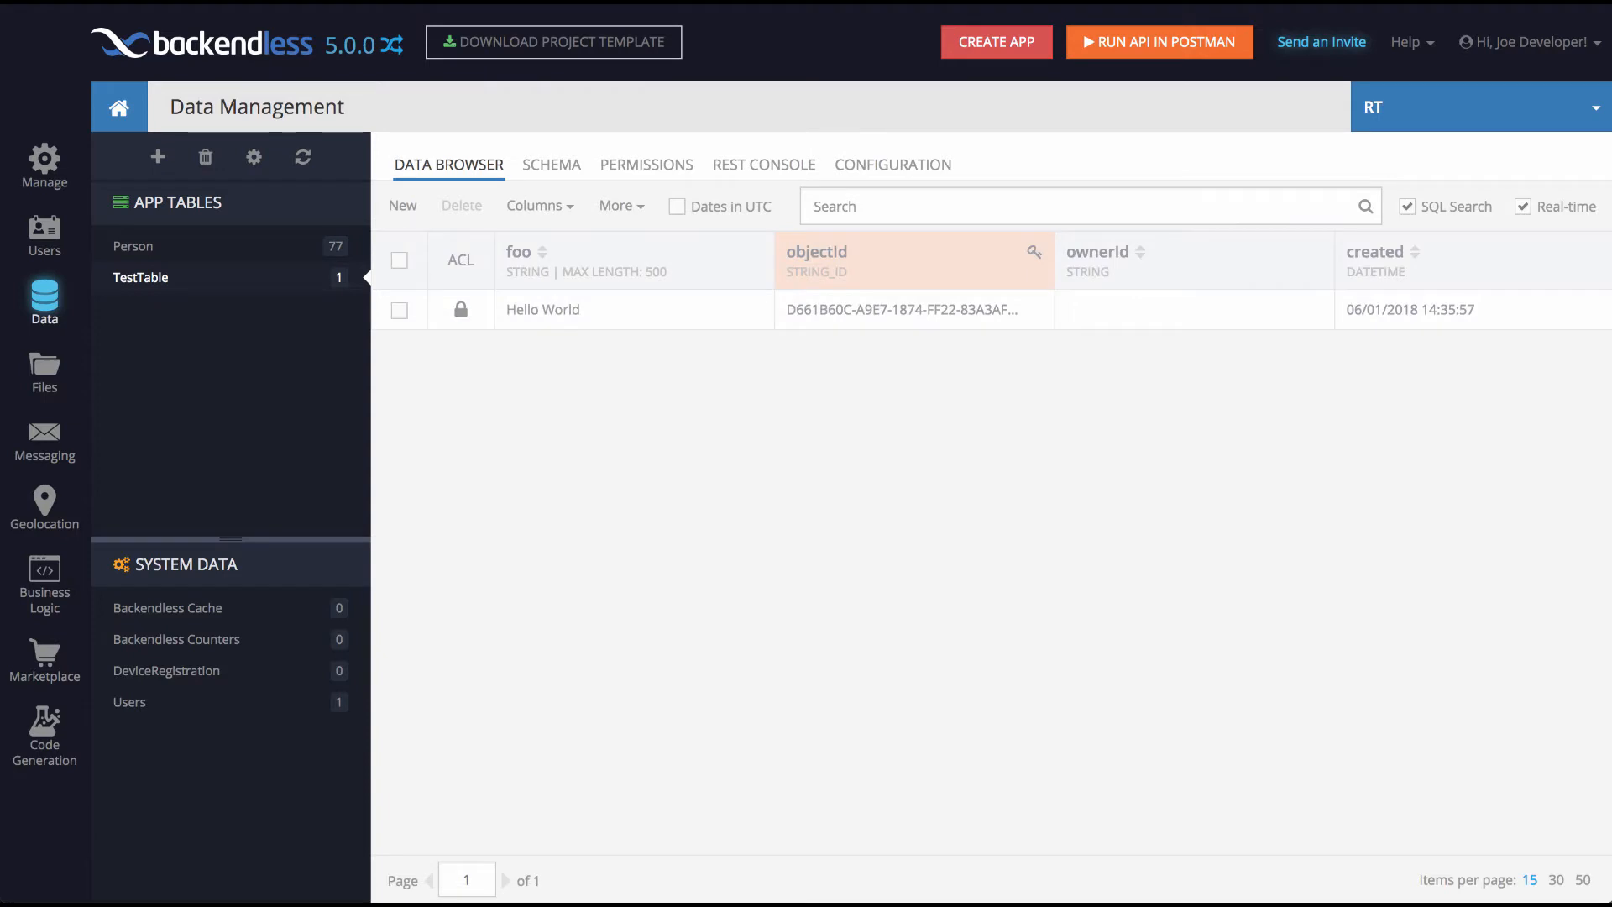
Step: Check TestTable's schema columns, return to its records and place the emulator beside the table
click(551, 165)
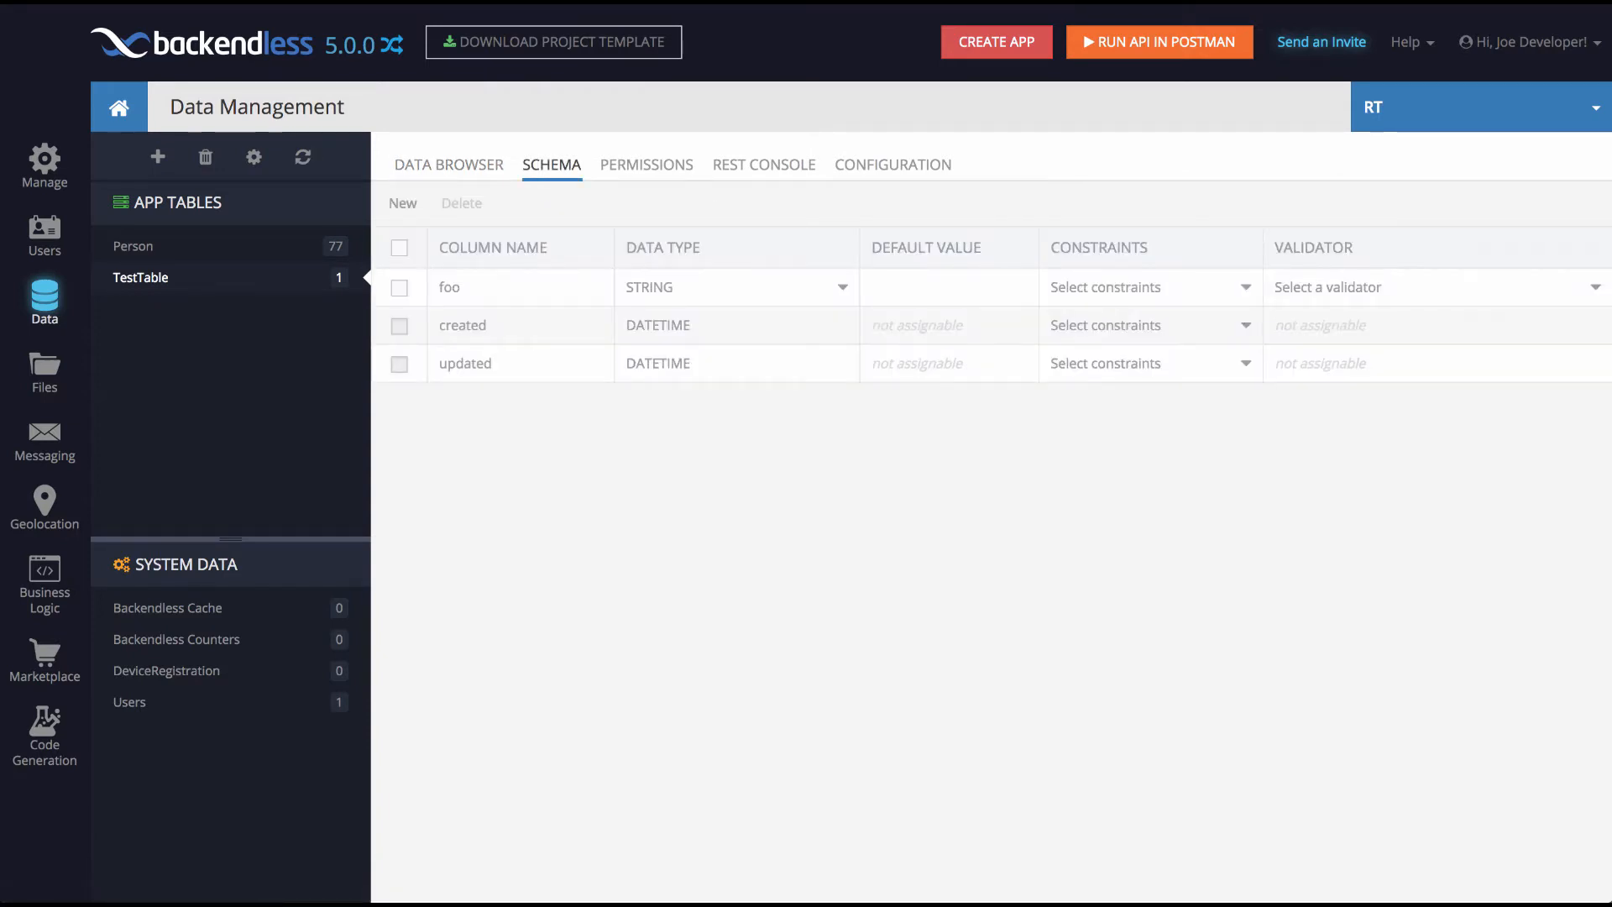
click(449, 164)
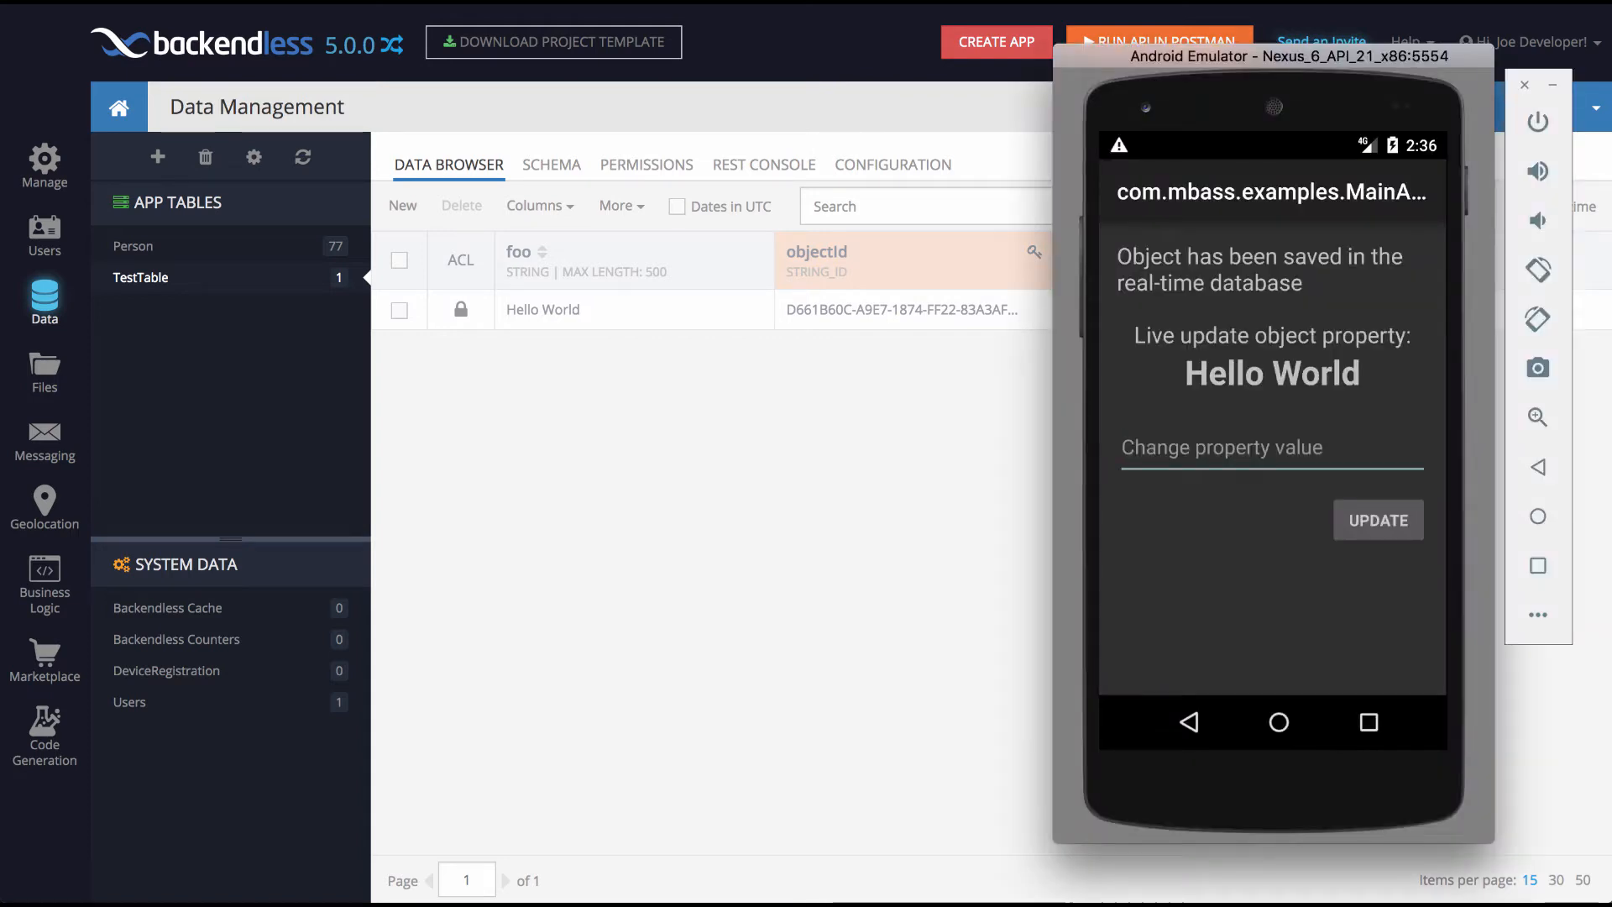
drag(1273, 55, 1304, 71)
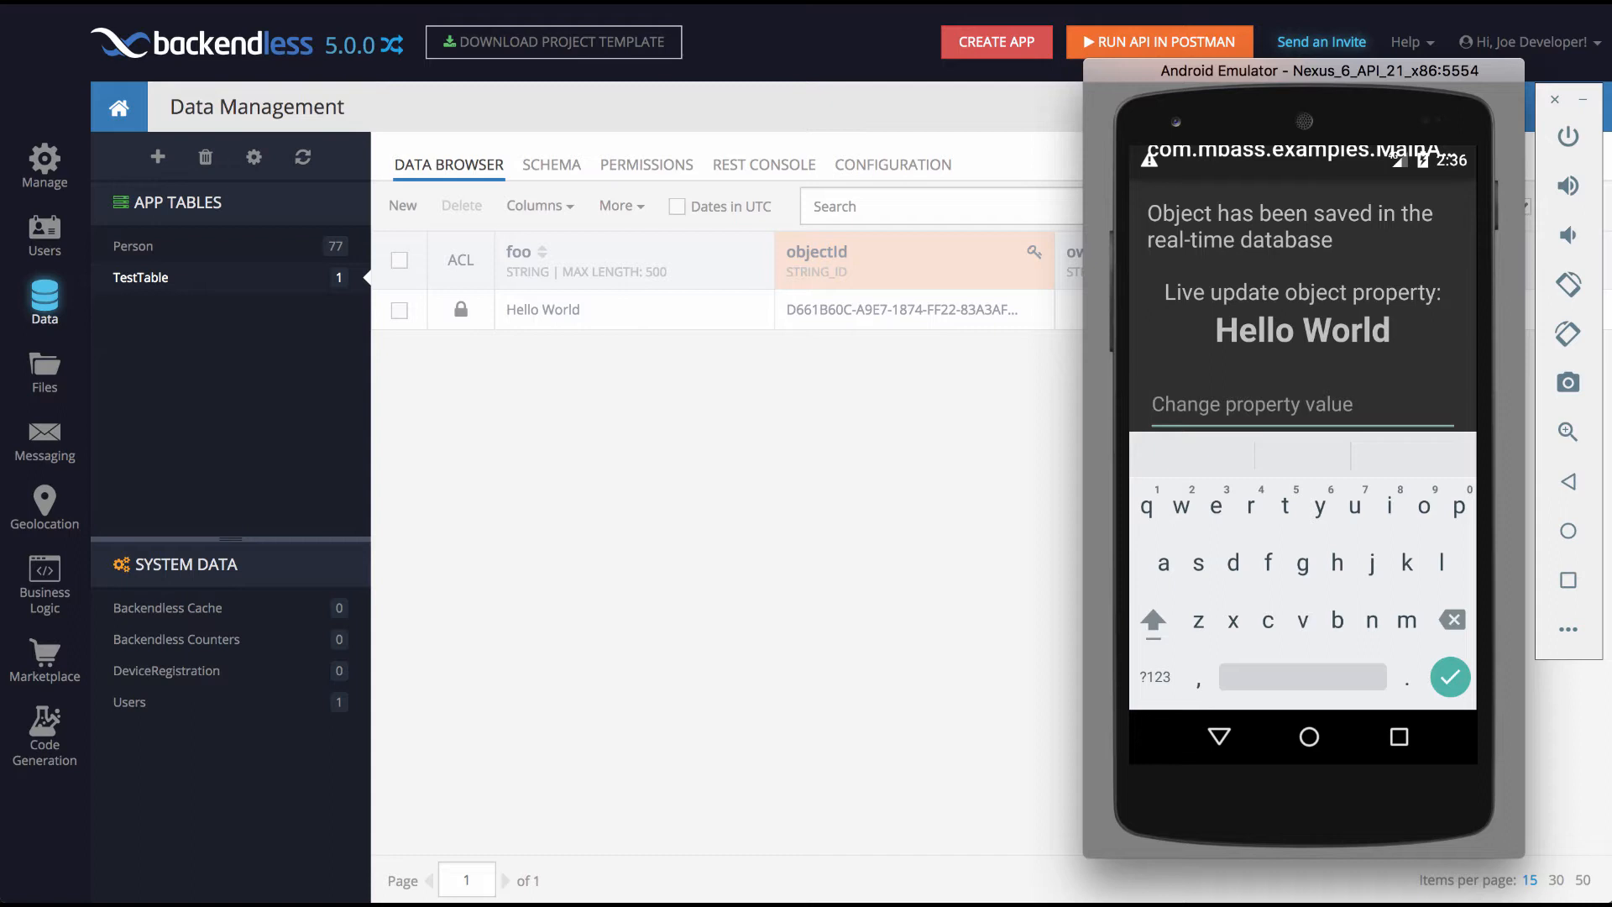
Step: Submit 'Hello RT!' from the emulator app so the TestTable foo value updates live
text(Hello RT)
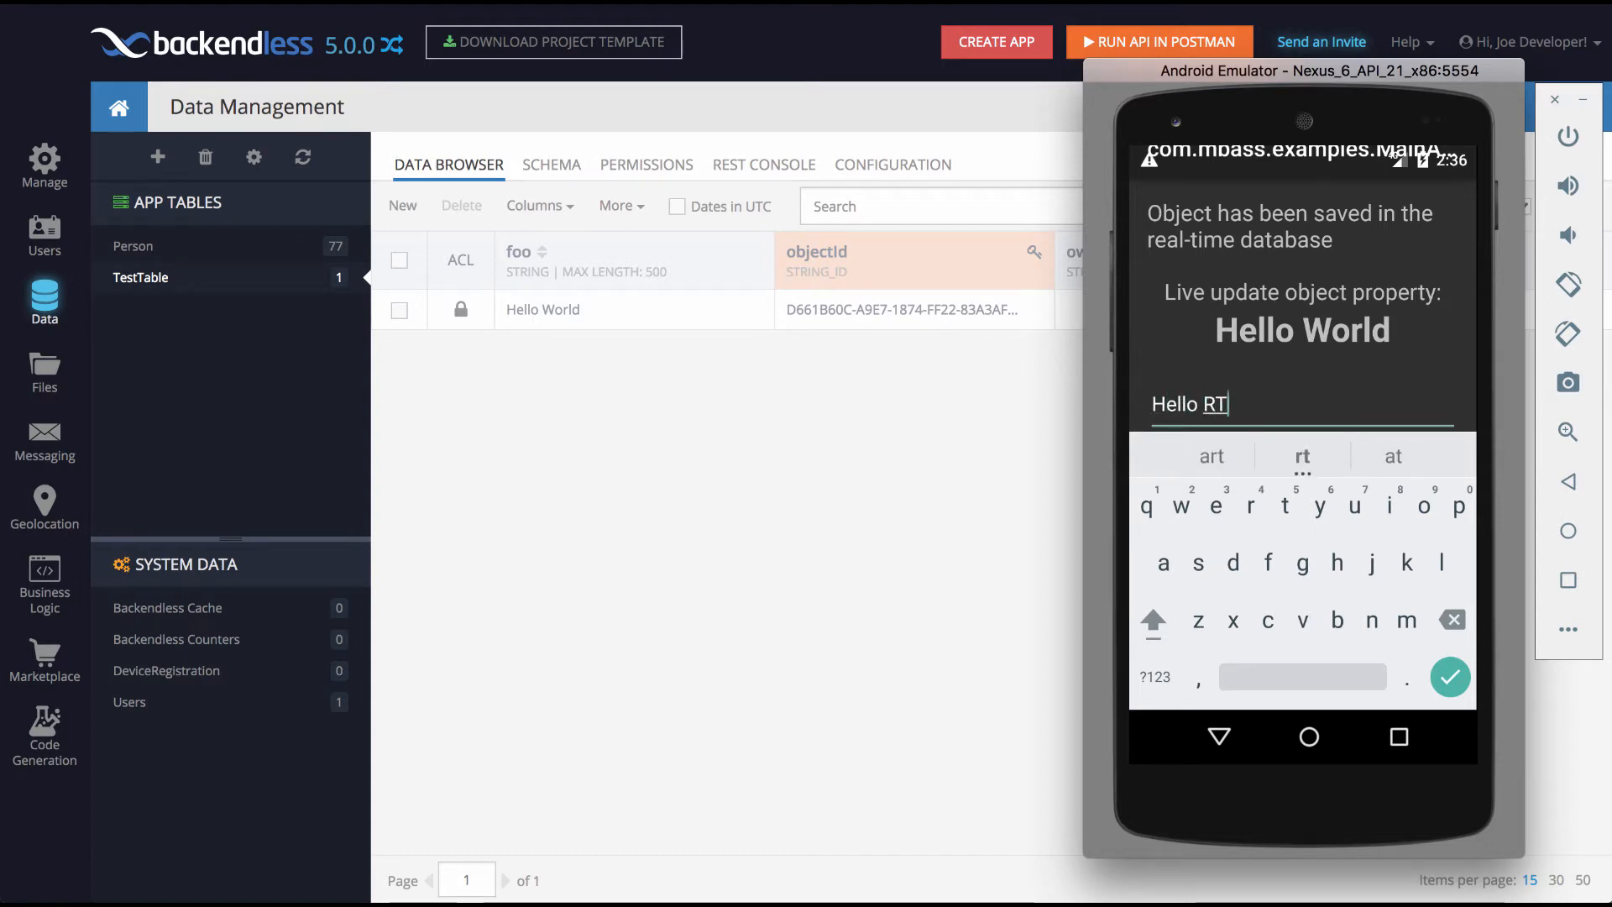
text(!)
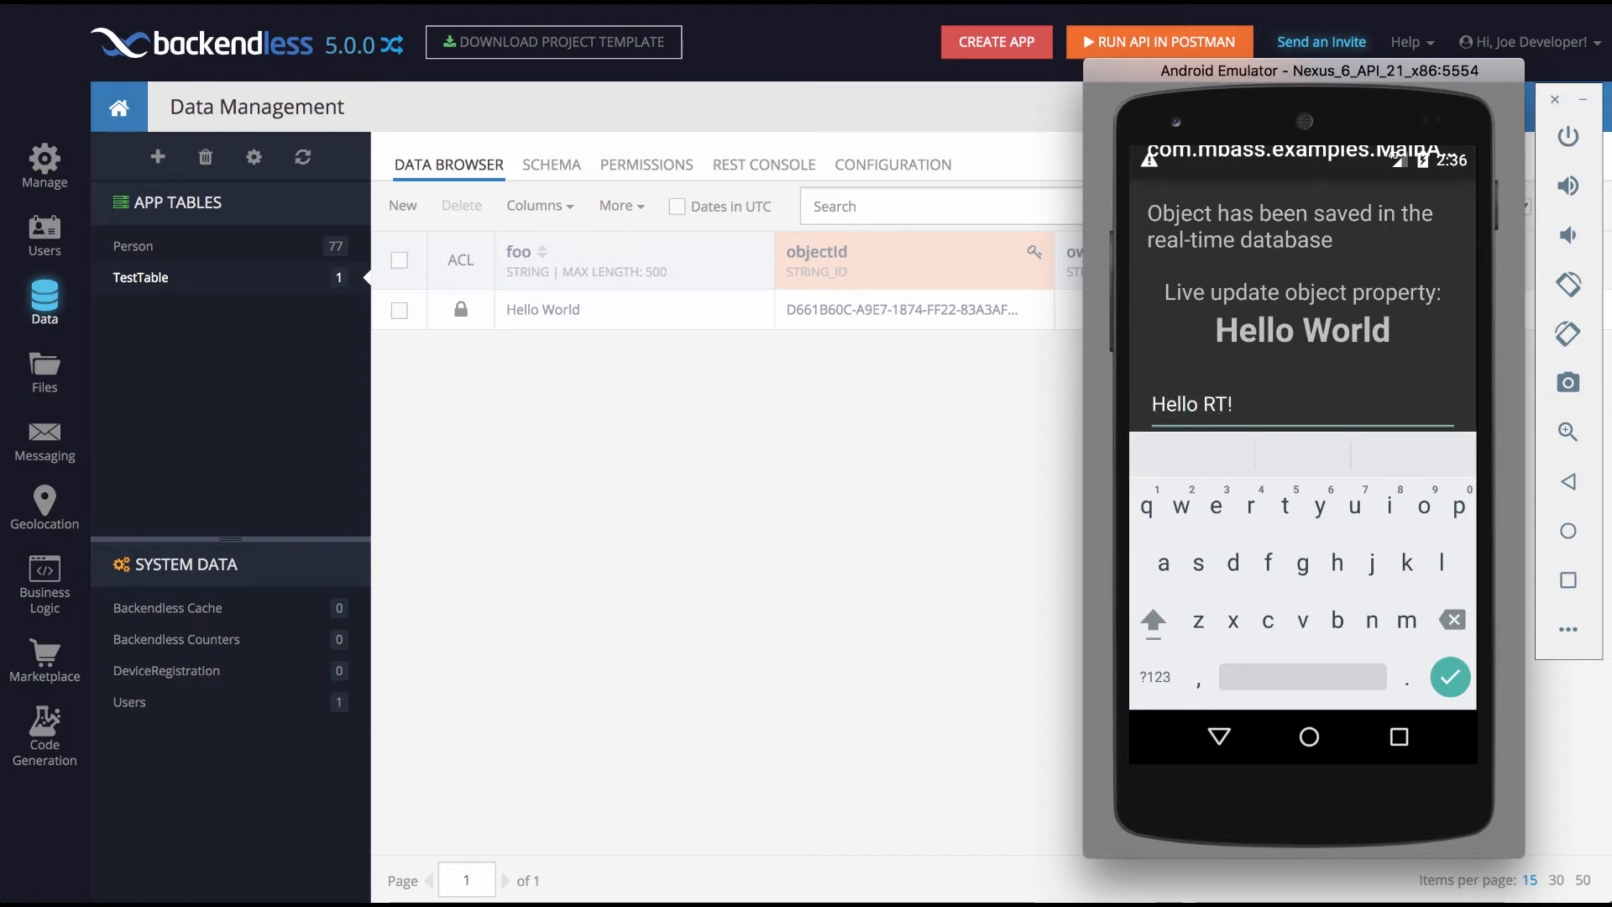
click(1449, 677)
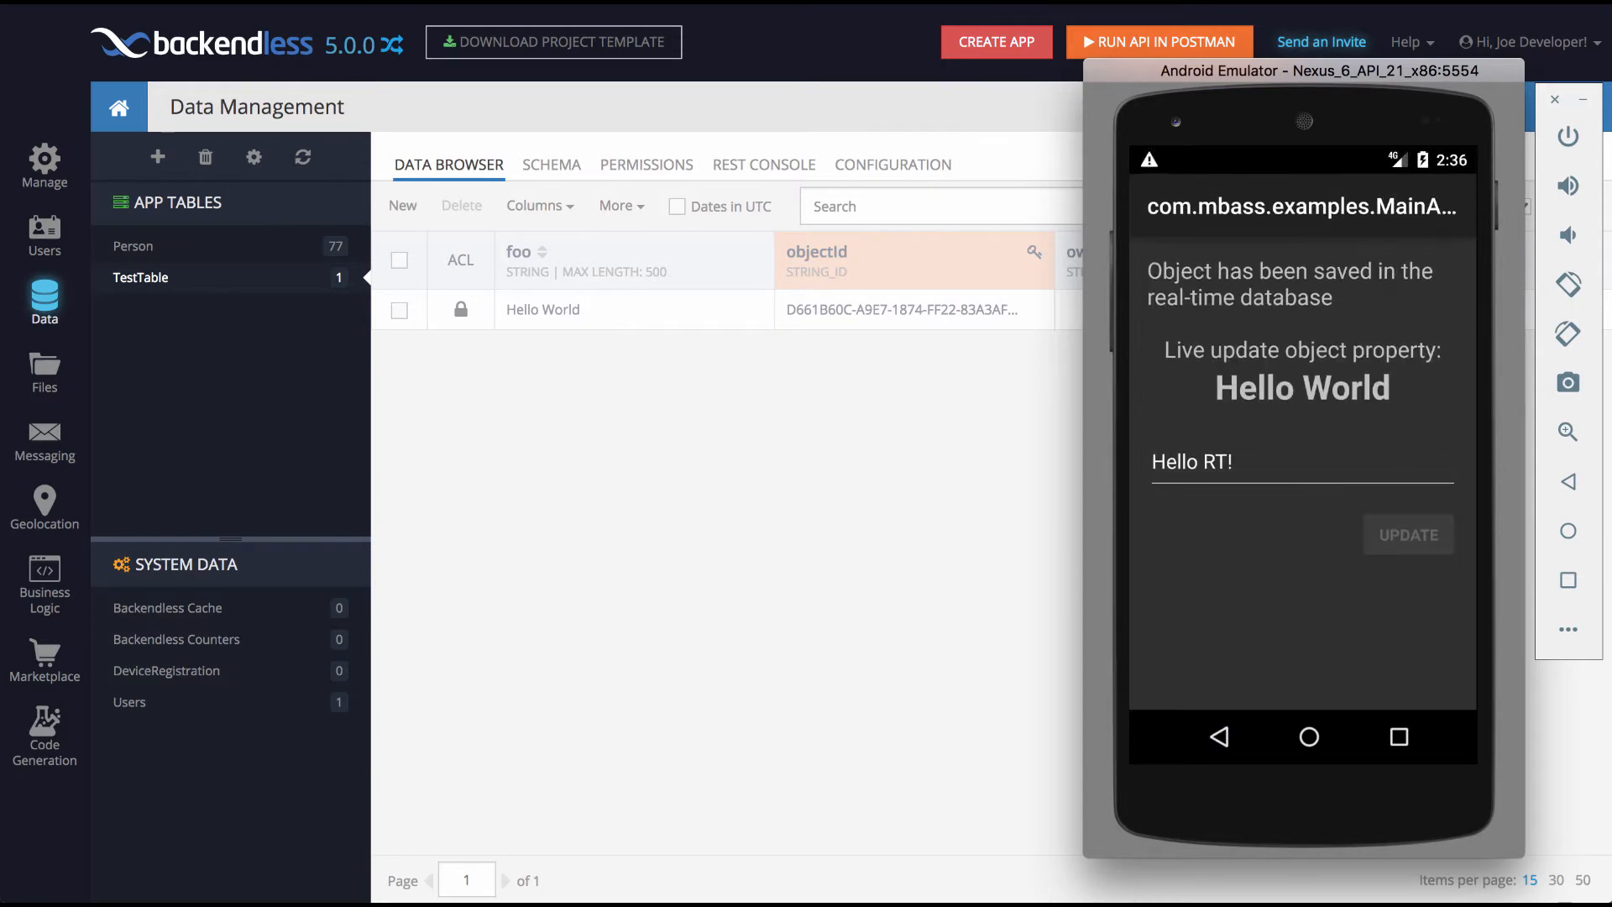
click(1407, 534)
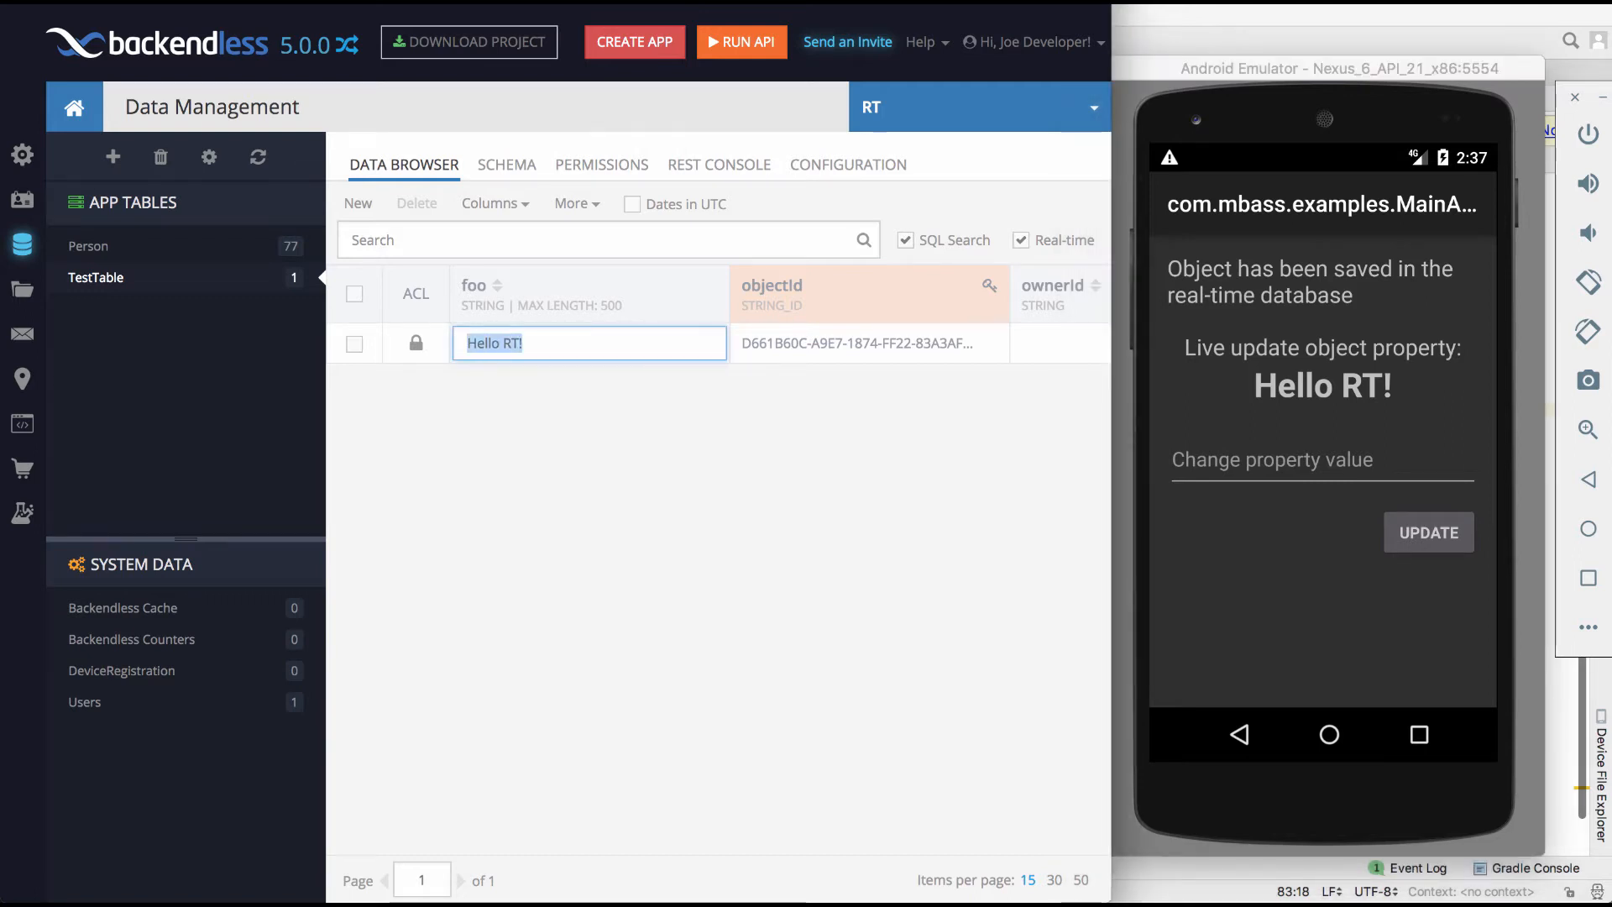
text(Hey Anbd)
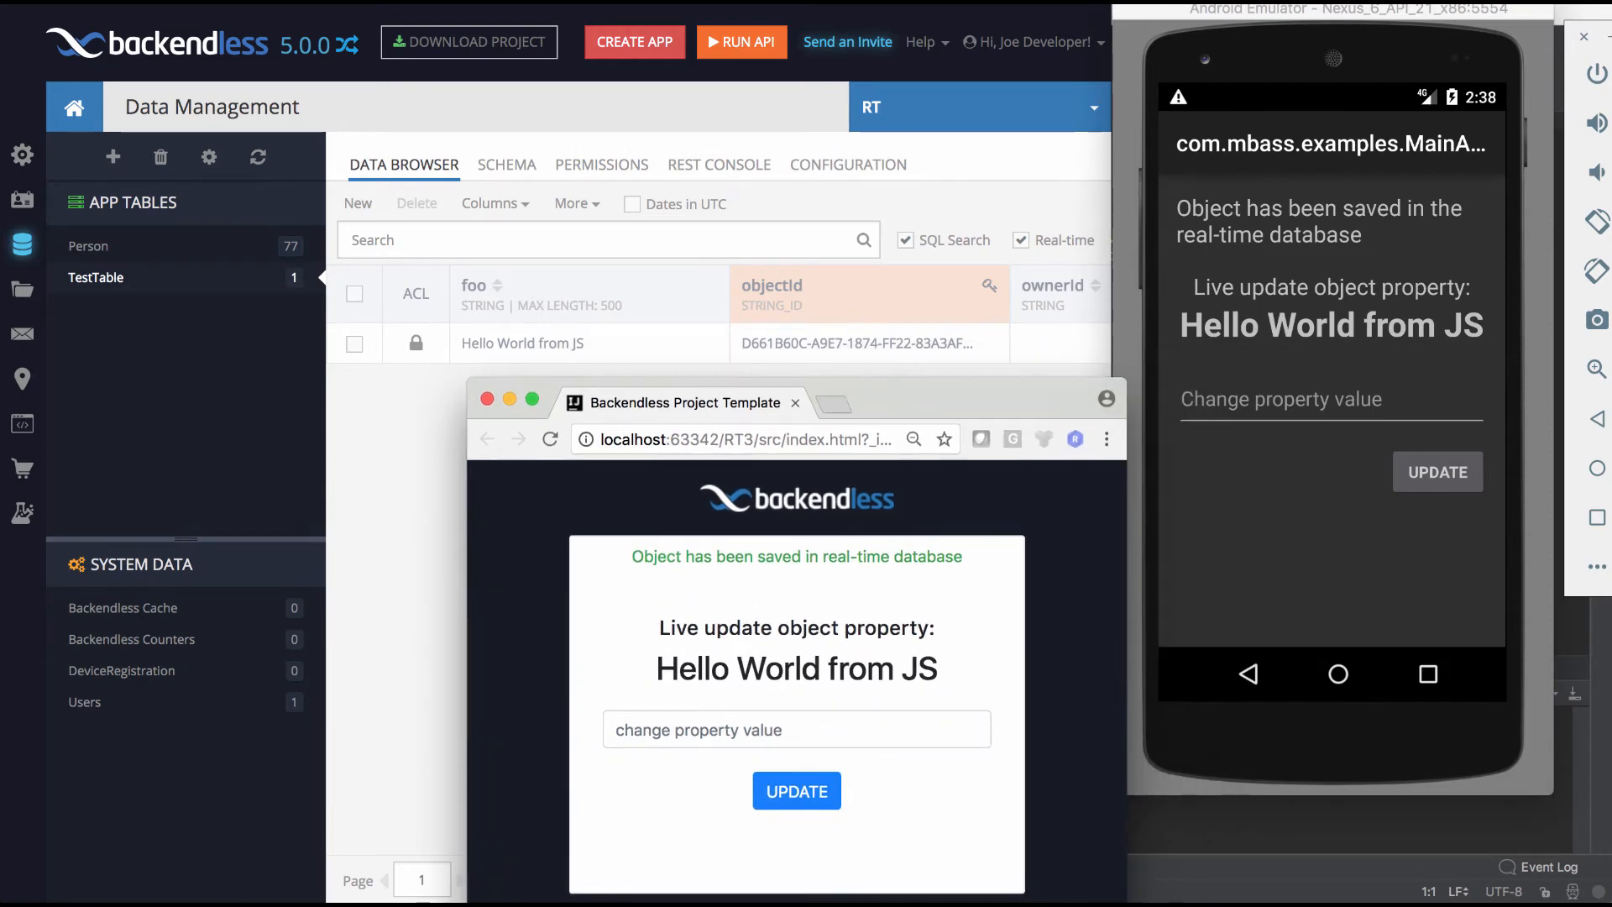
Step: Submit new values ('hey g', 'how is it going!') from the browser app and watch all clients sync
text(hey g)
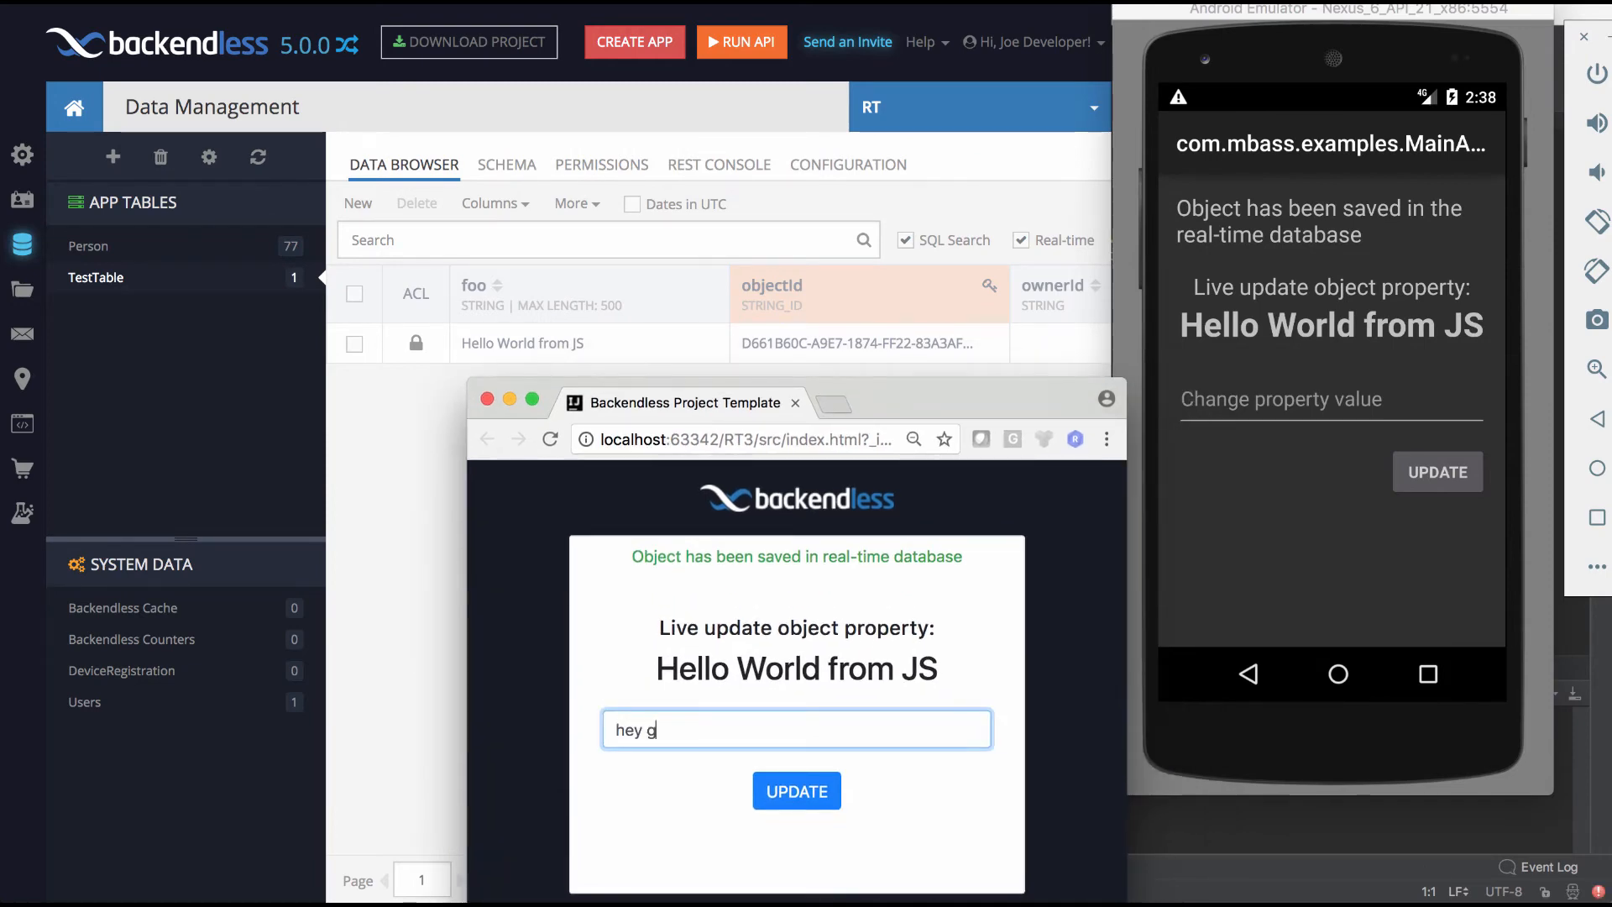
click(796, 791)
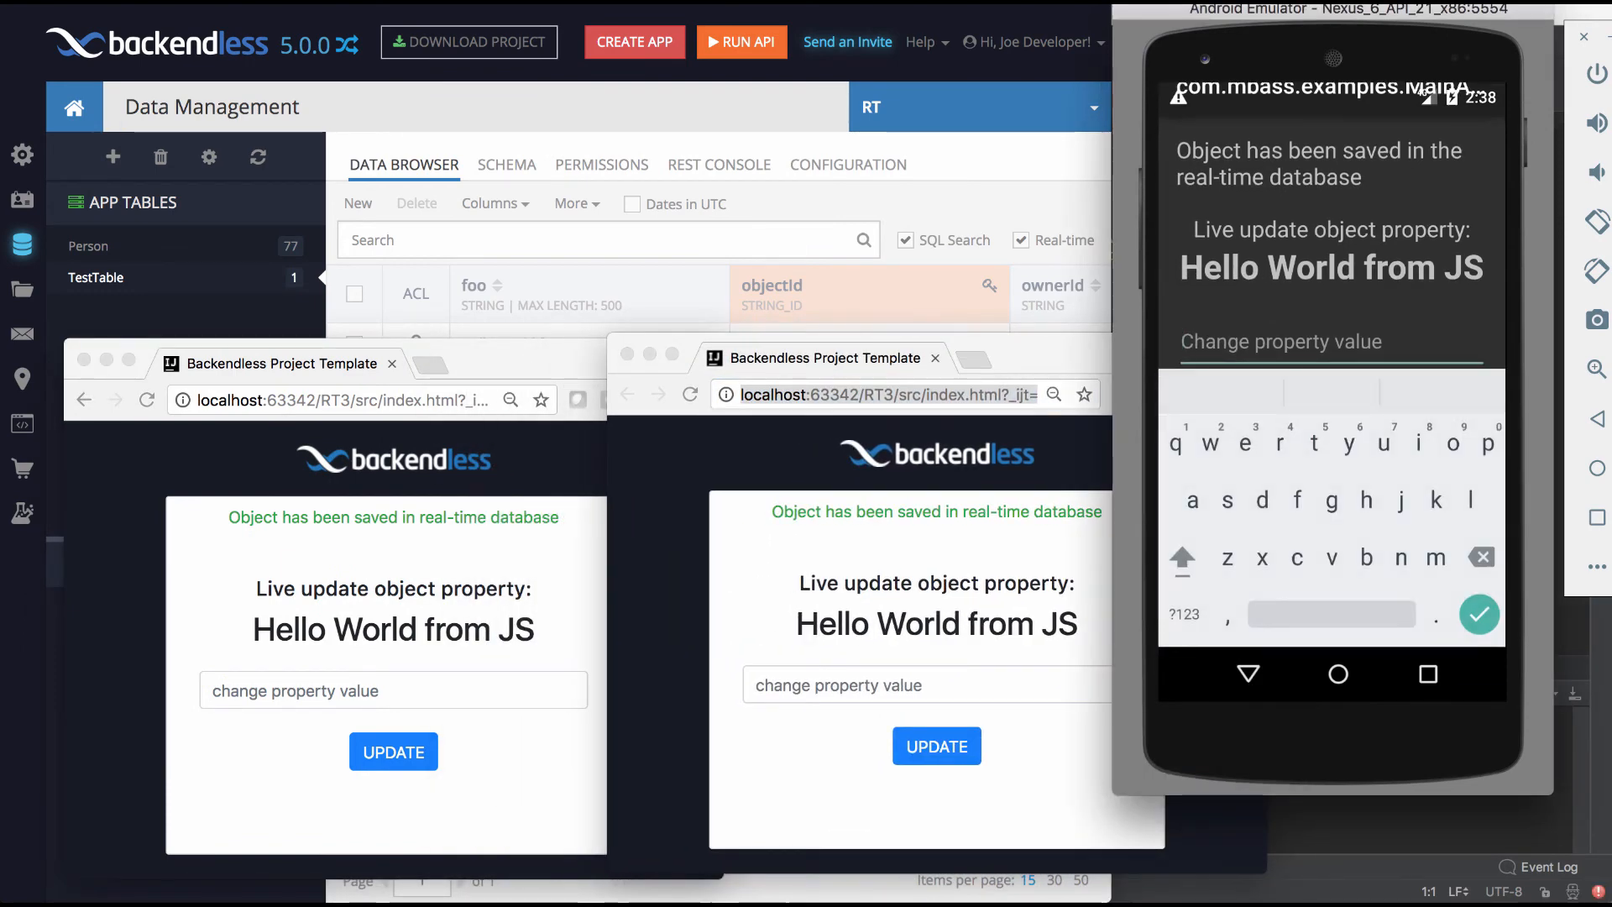
text(how is it)
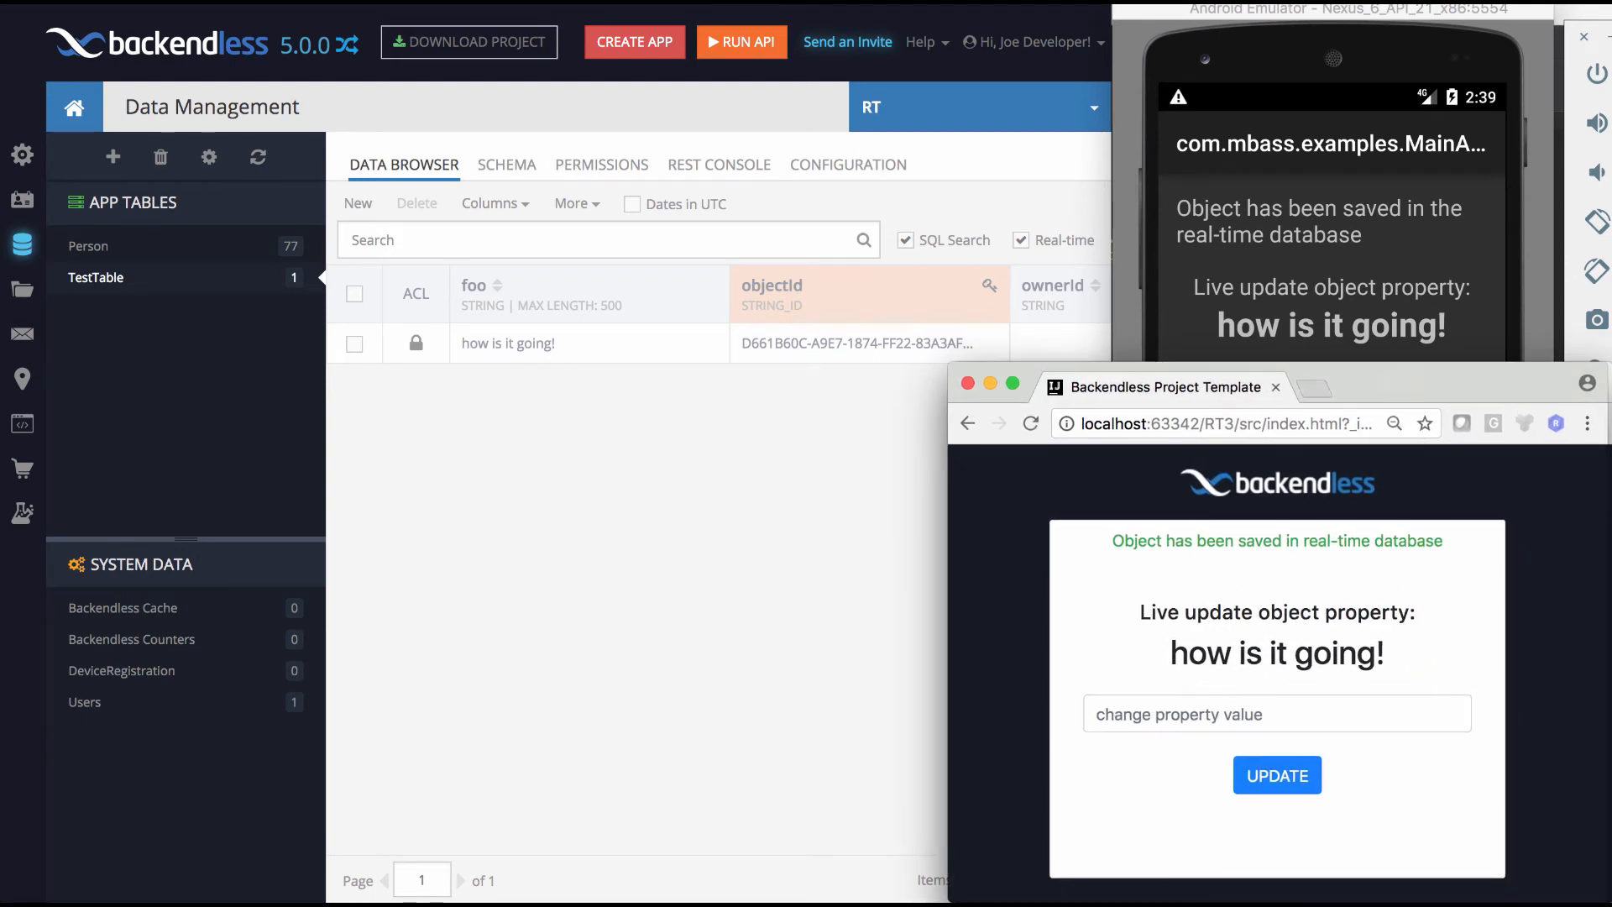
drag(1159, 386, 1221, 383)
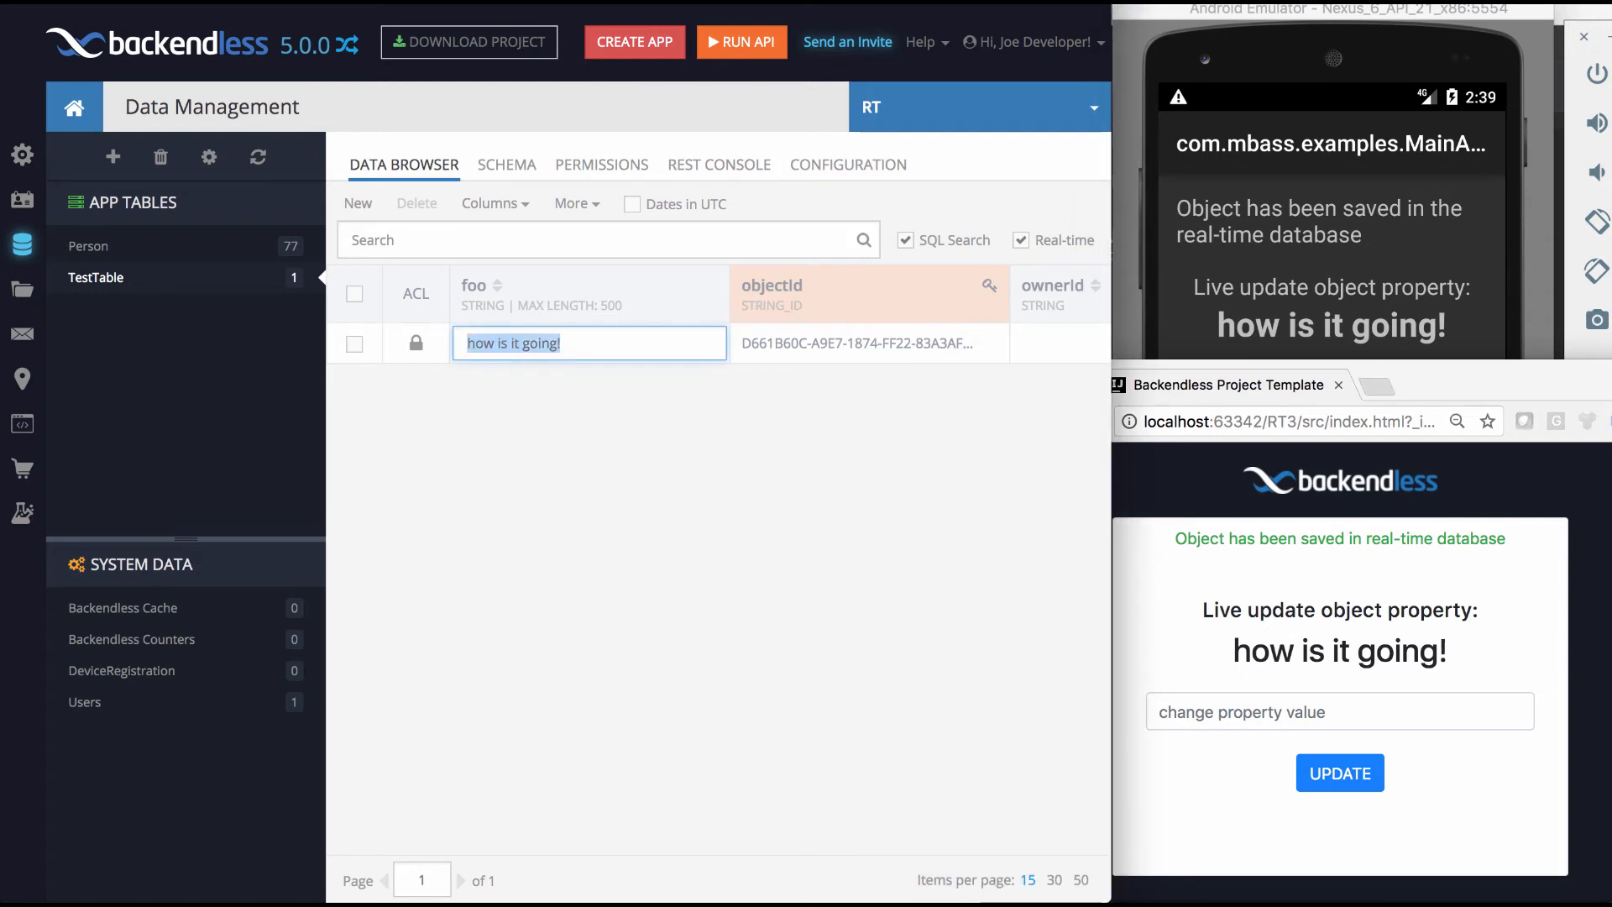
Step: Change the foo cell directly in the Data Browser to 'hey all!' and save it
text(hey all!)
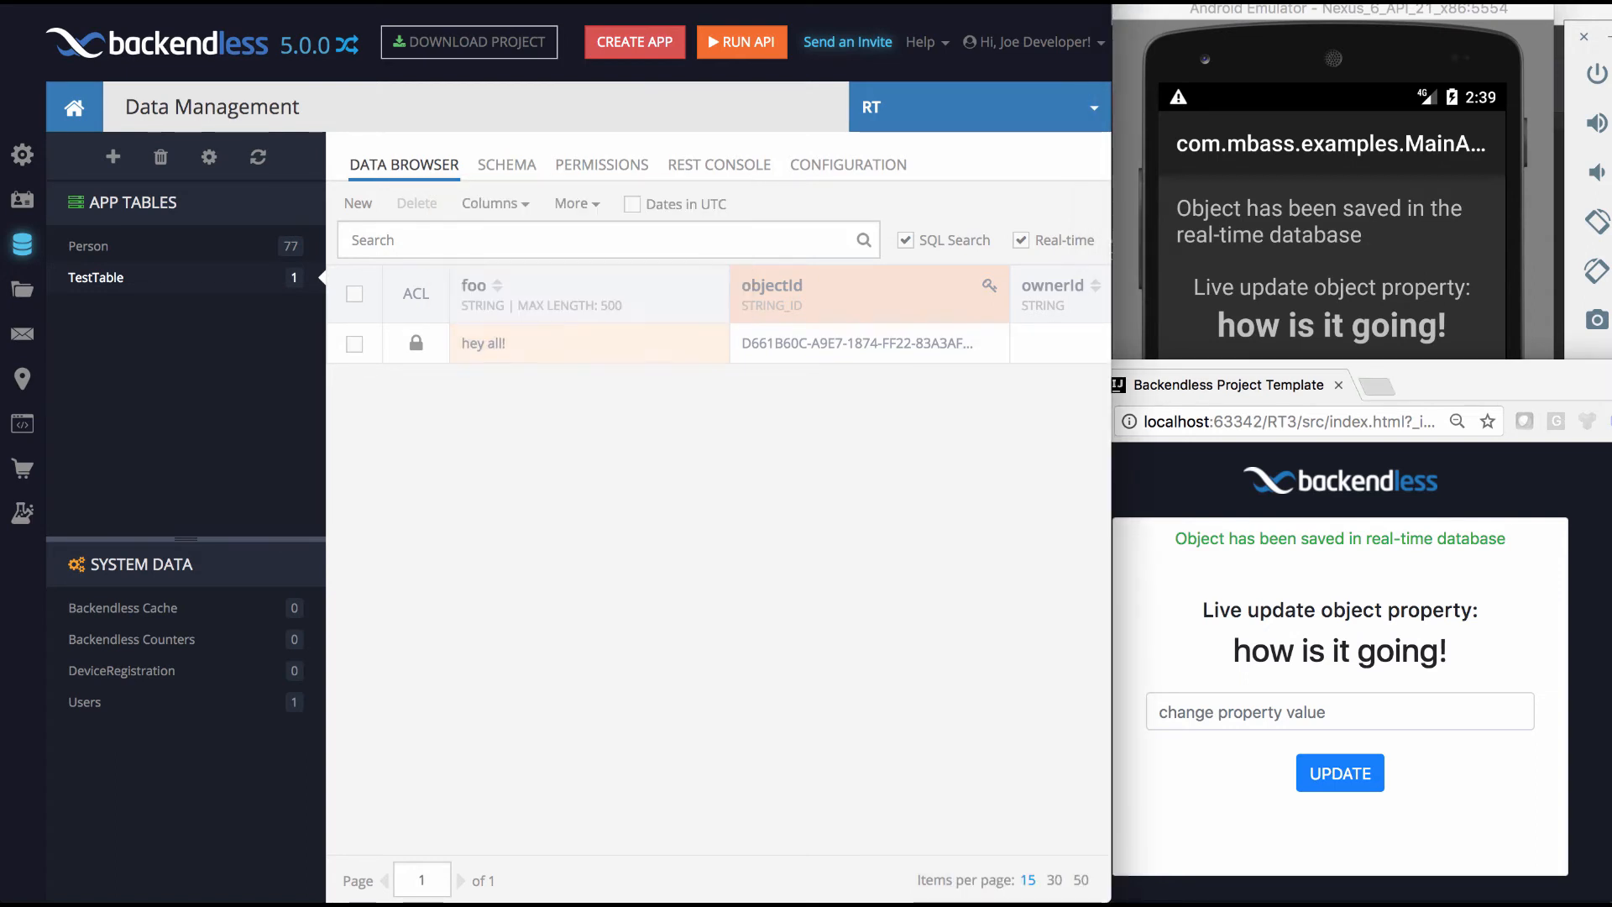
click(1281, 776)
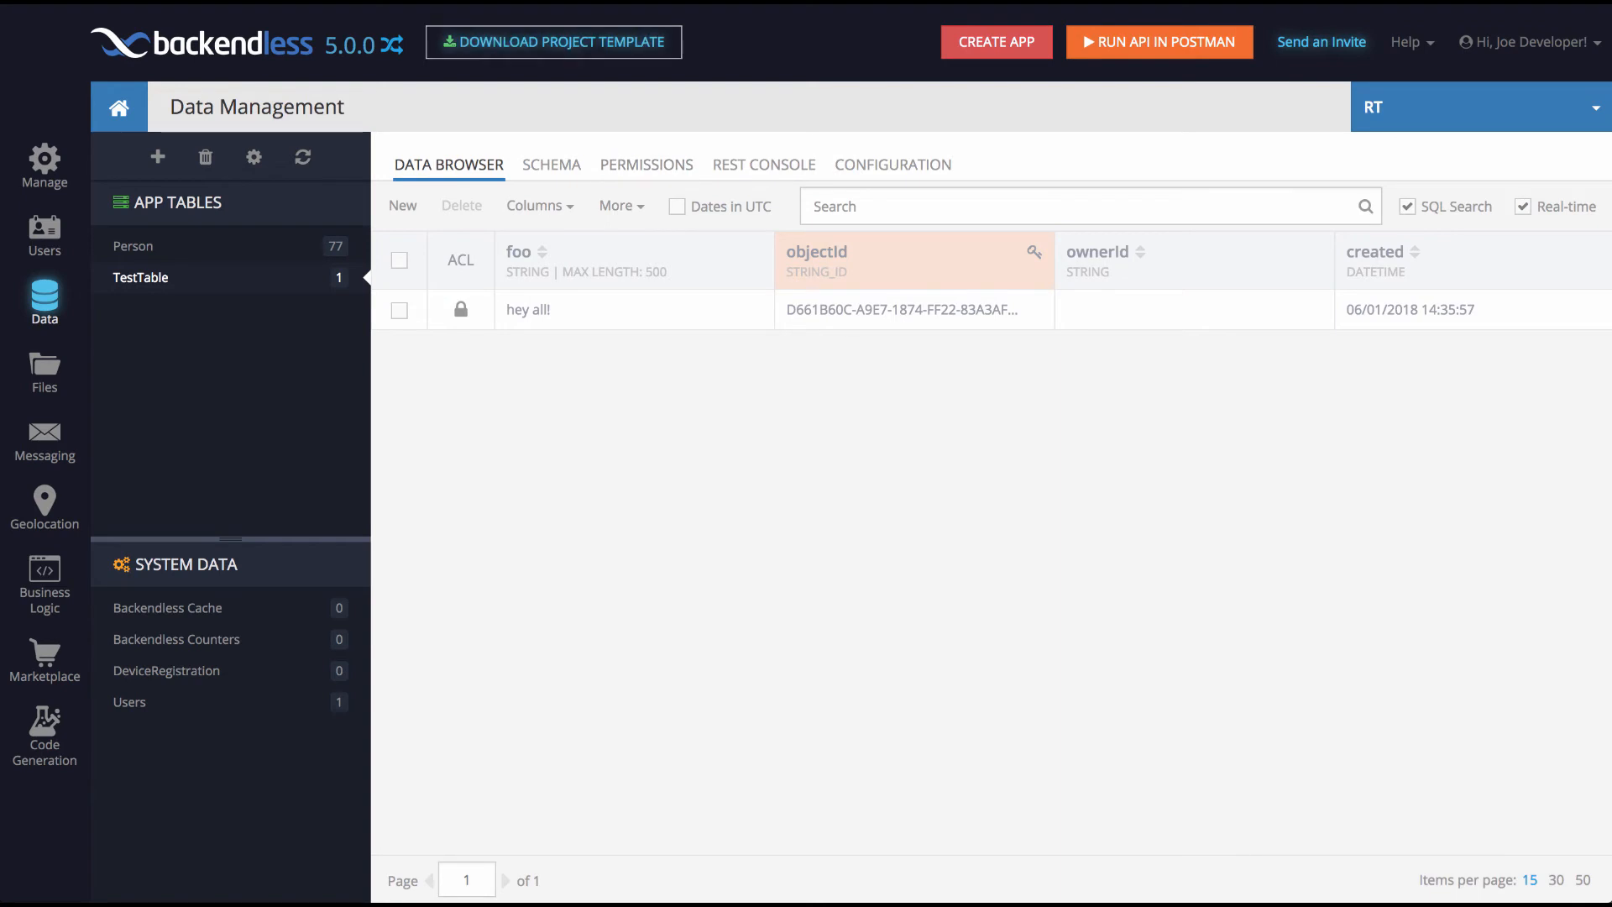
click(552, 42)
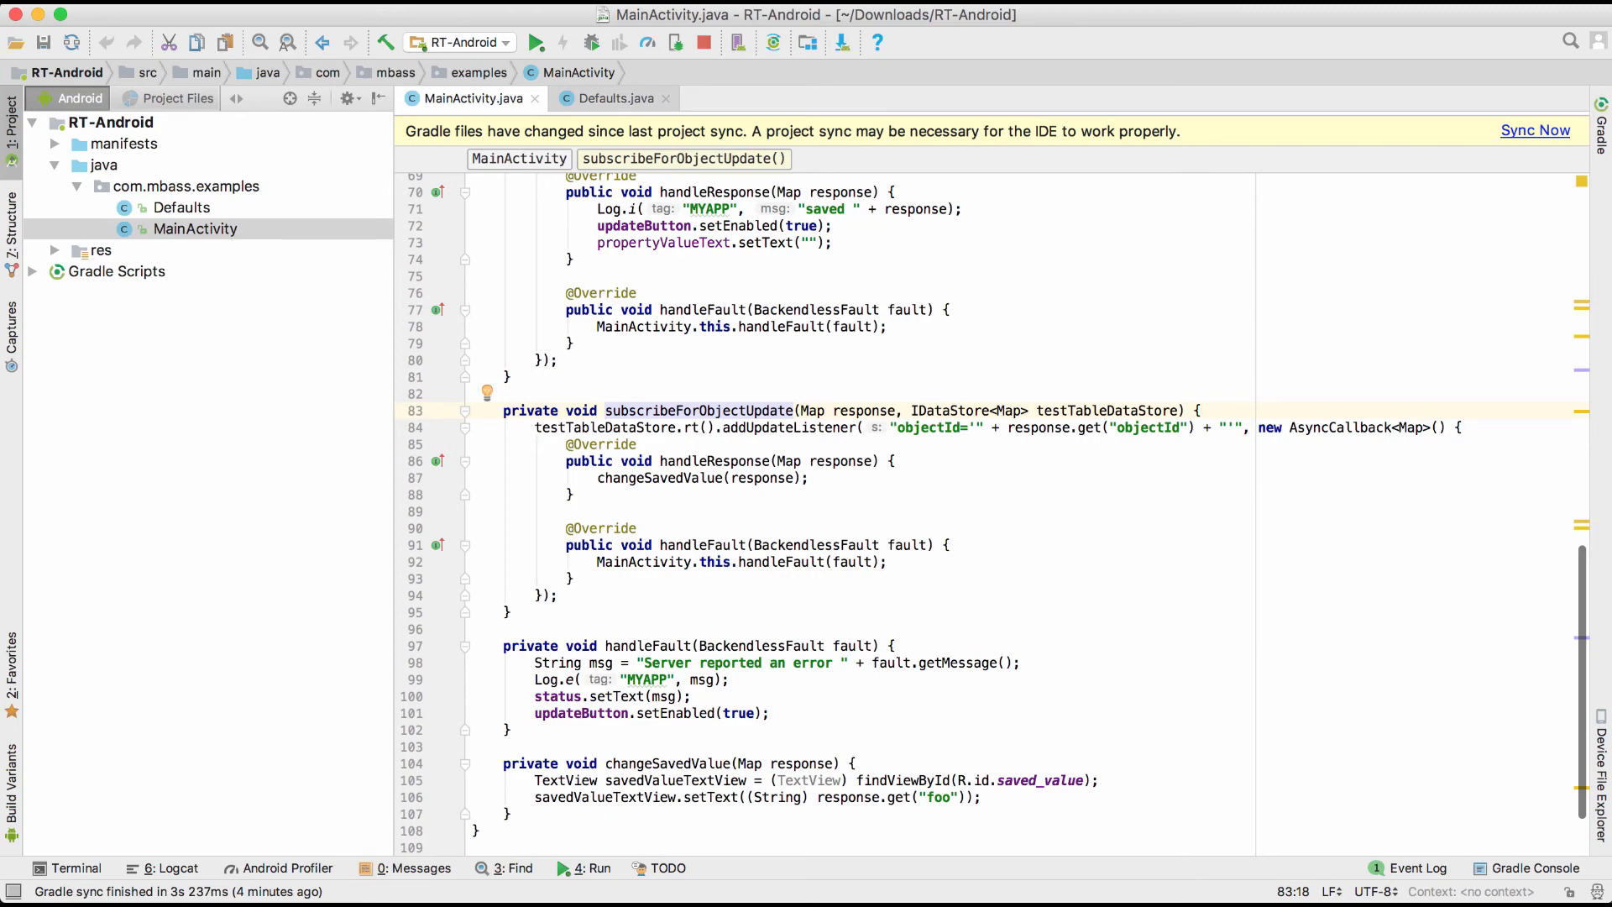
Step: Scroll MainActivity.java to the subscribeForObjectUpdate method with its addUpdateListener block
scroll(down, 3)
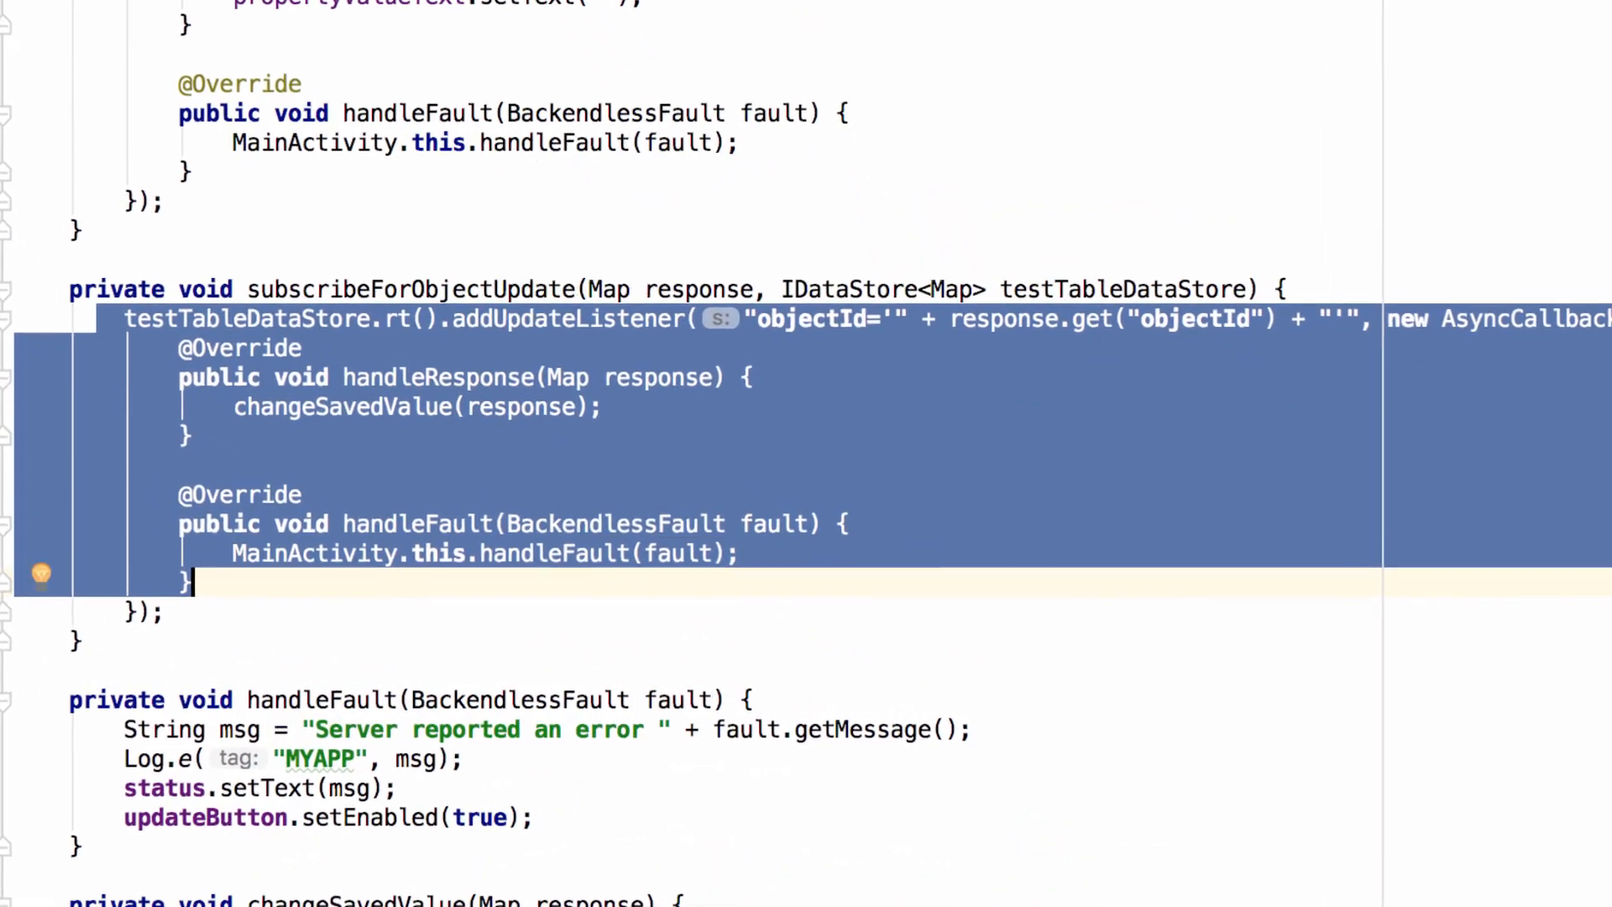
scroll(down, 3)
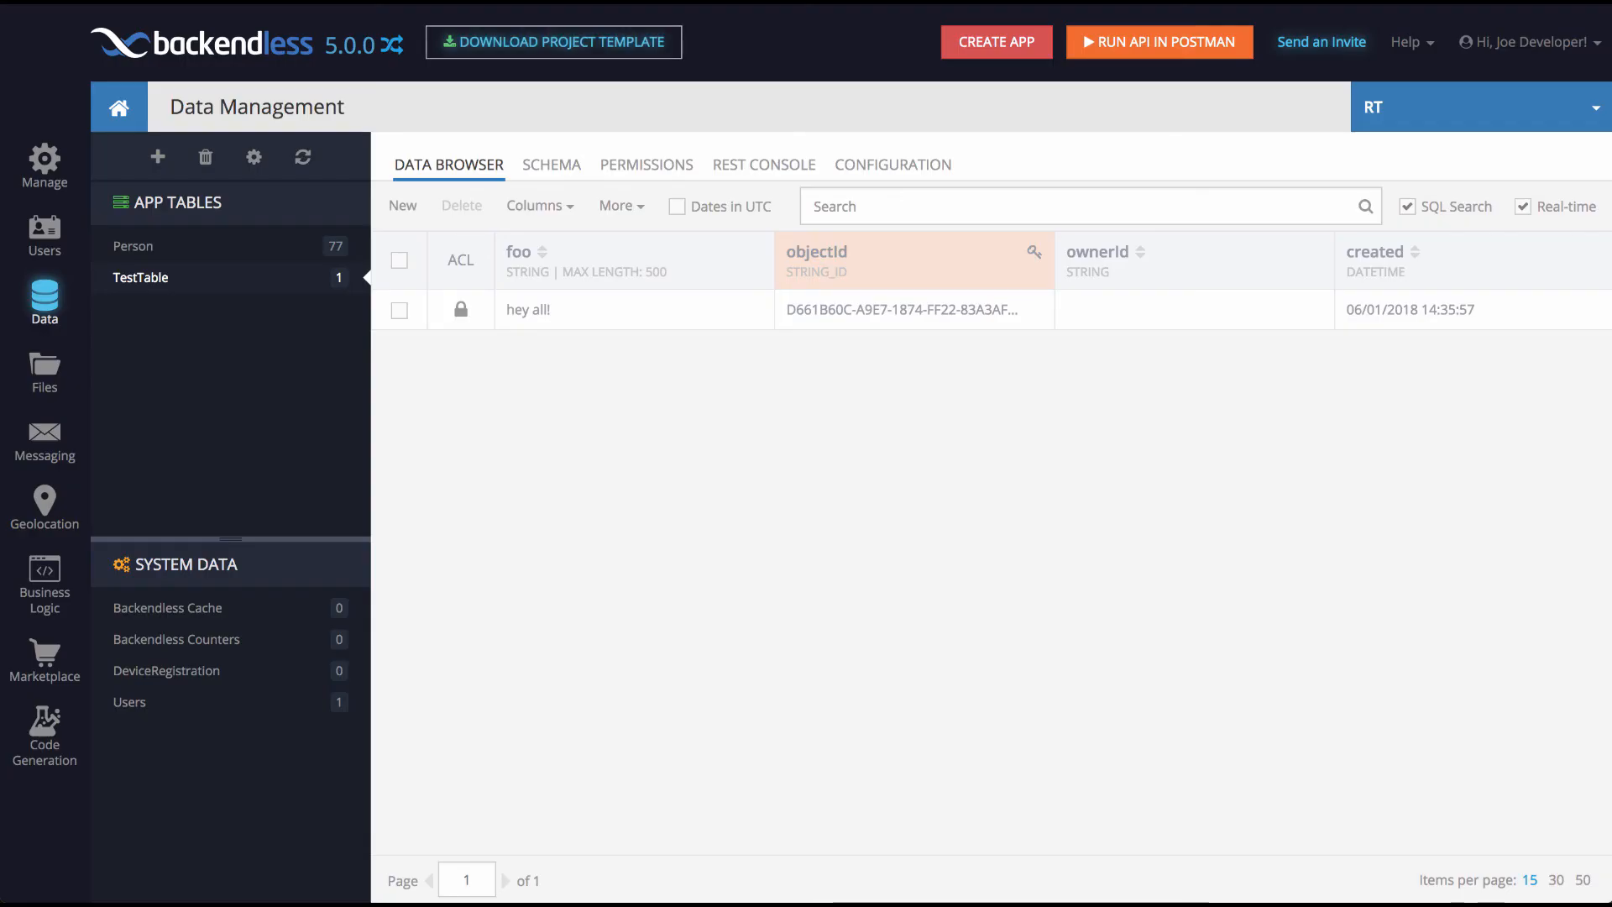
Step: Start the project template download and choose the JavaScript template
click(553, 42)
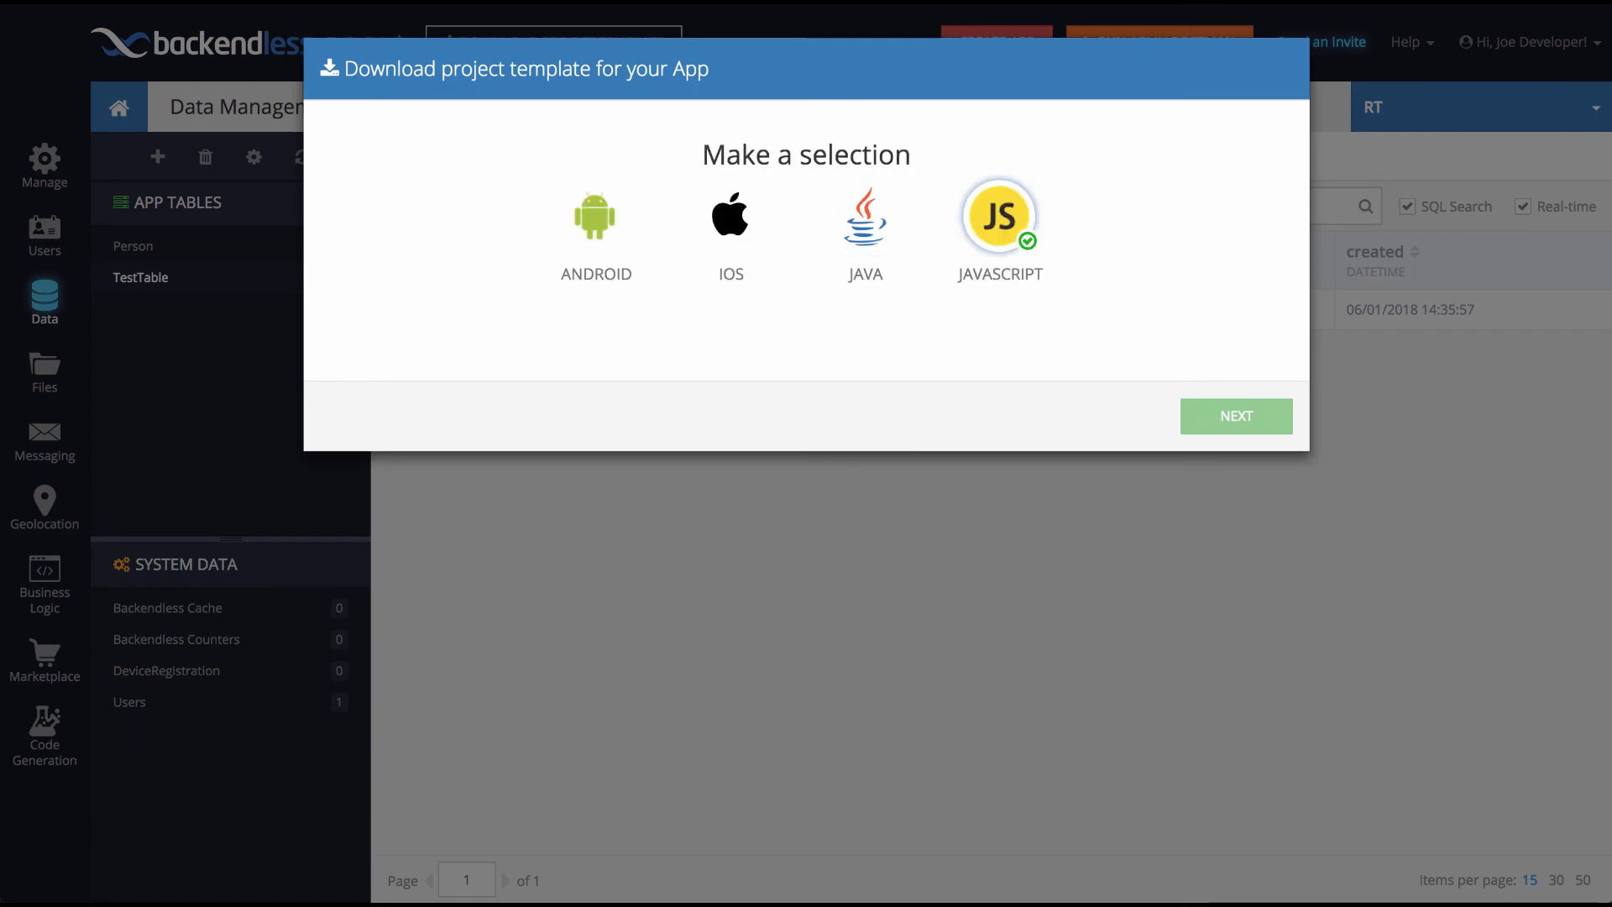
click(1234, 414)
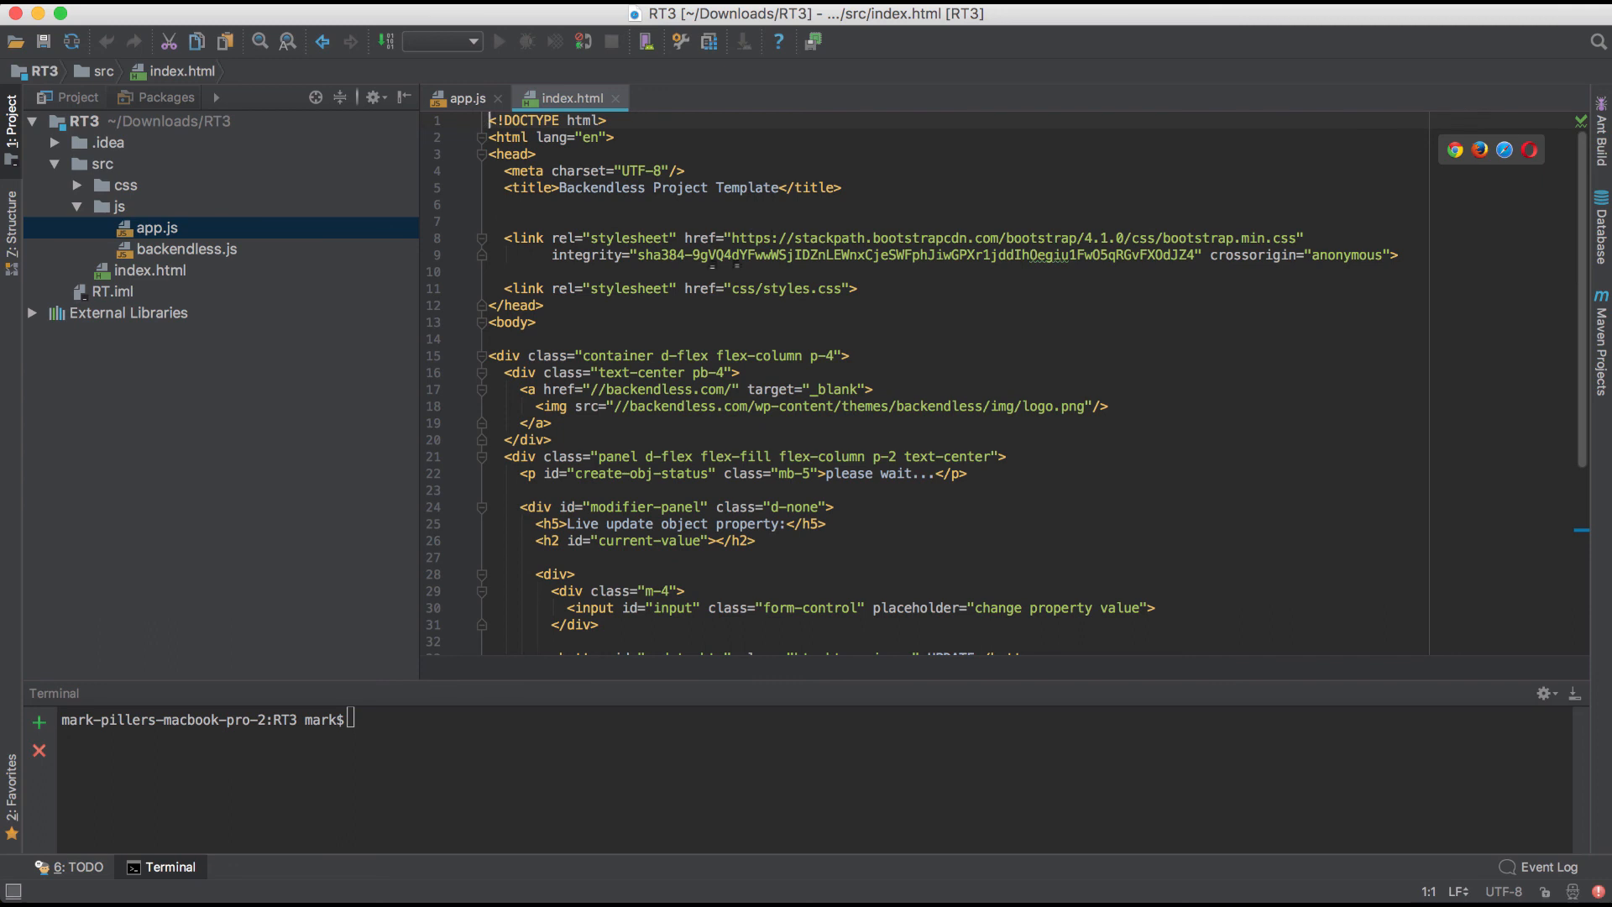
Step: Scroll RT3's index.html to the live property panel, input field and update button markup
scroll(down, 3)
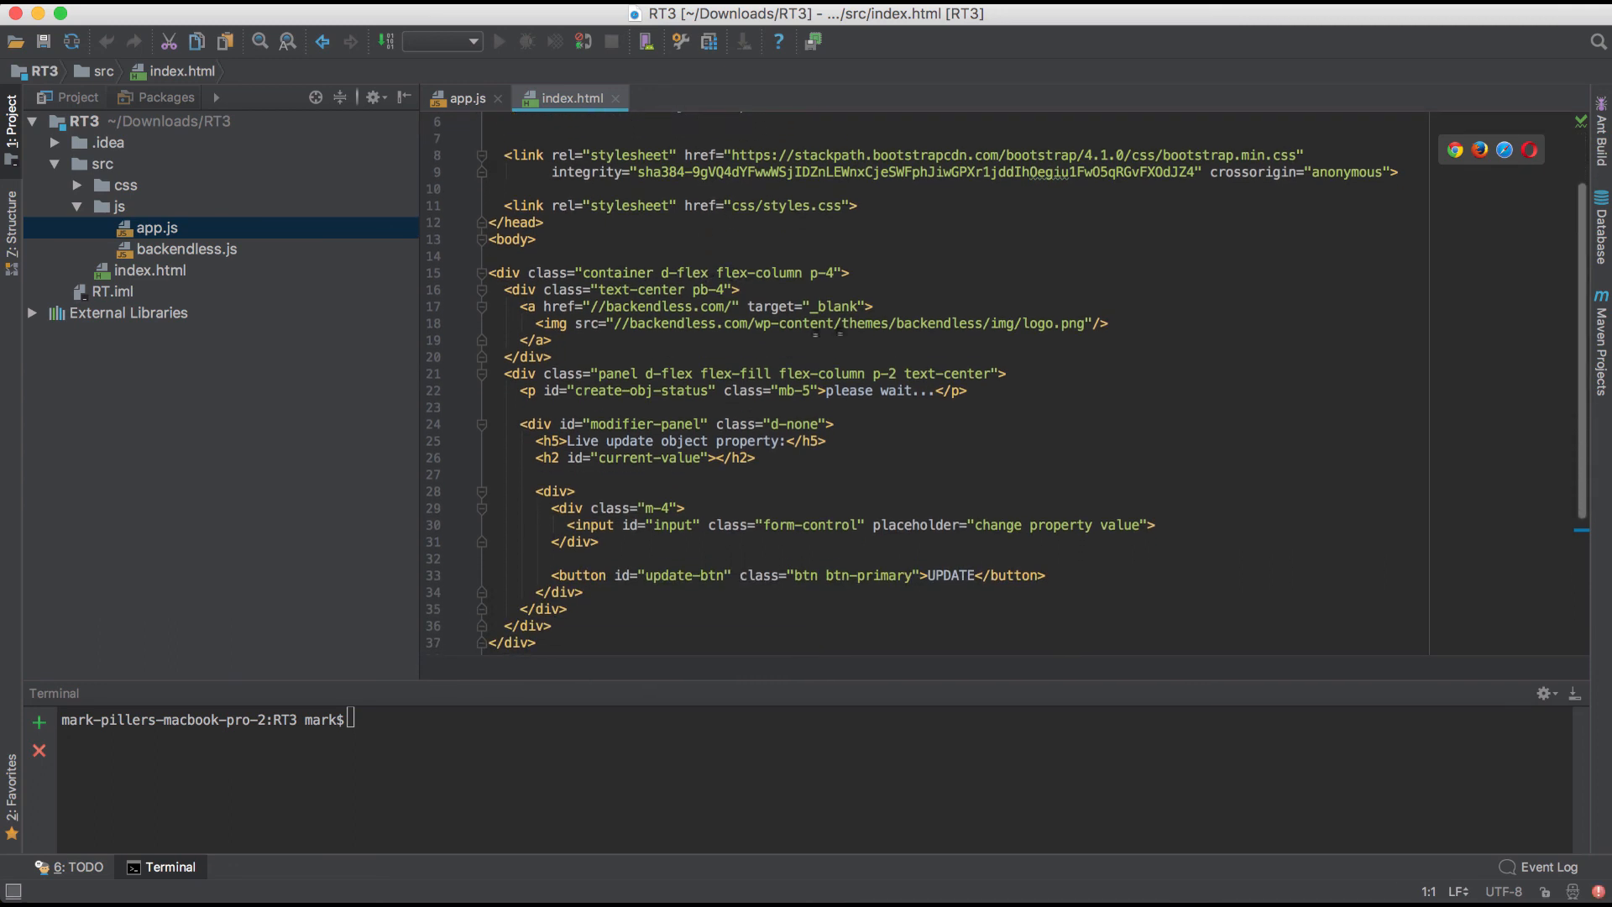